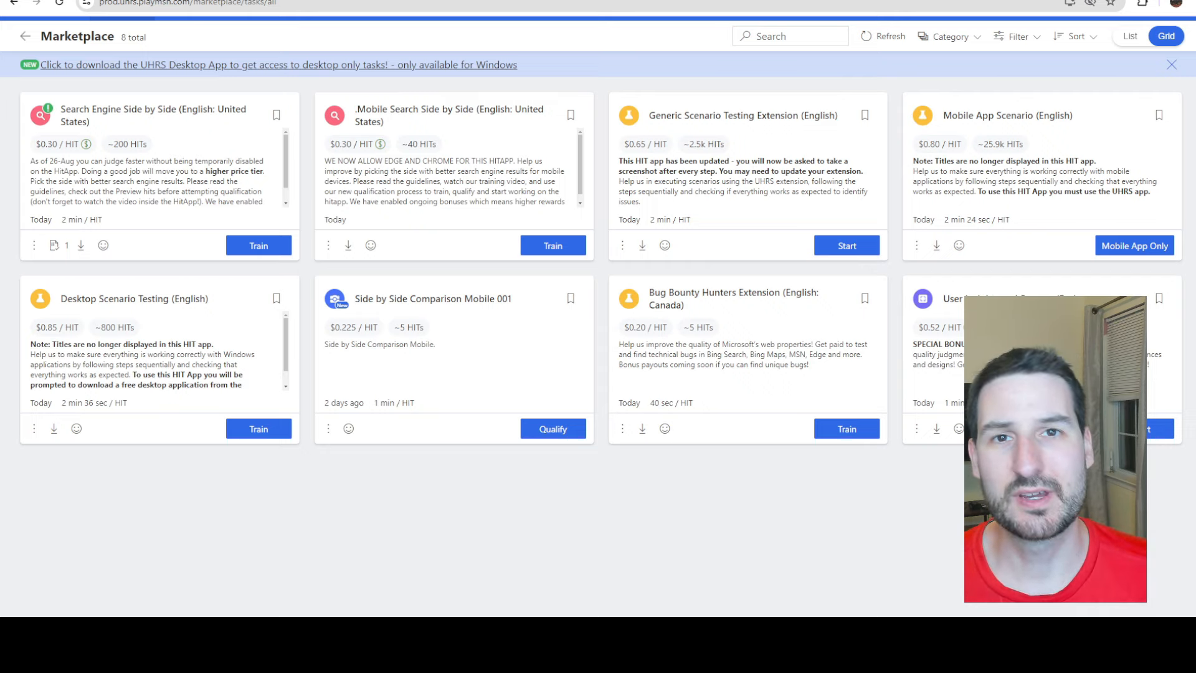
pyautogui.moveTo(257, 150)
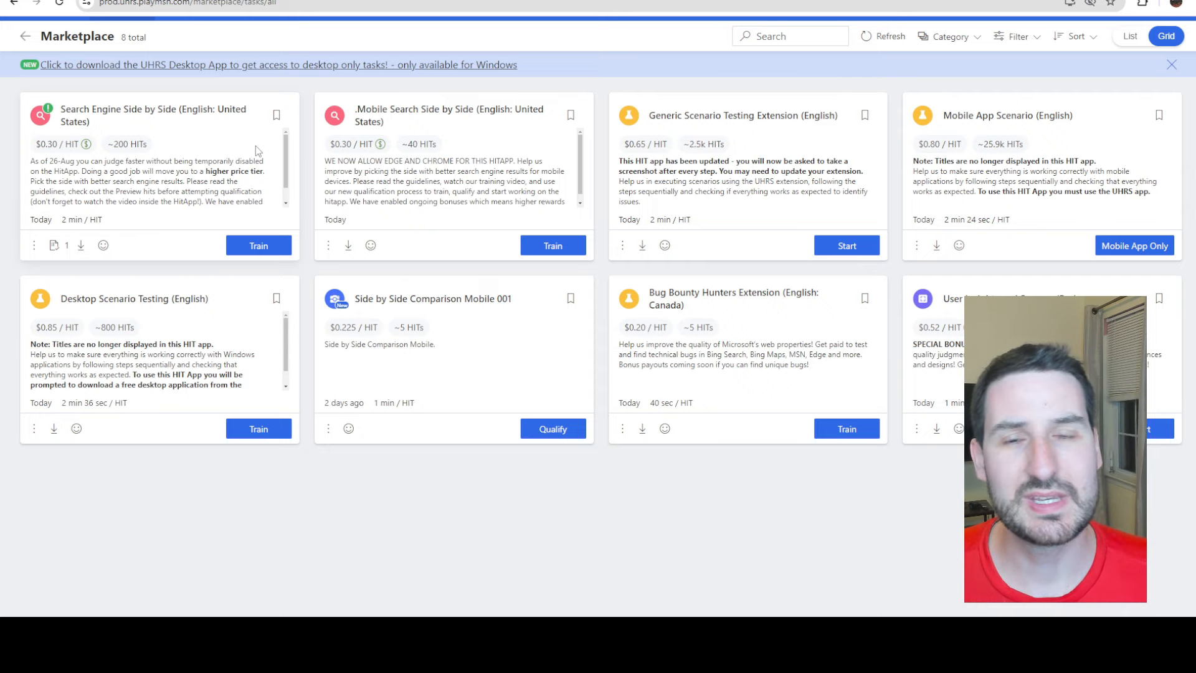
pyautogui.moveTo(1139, 228)
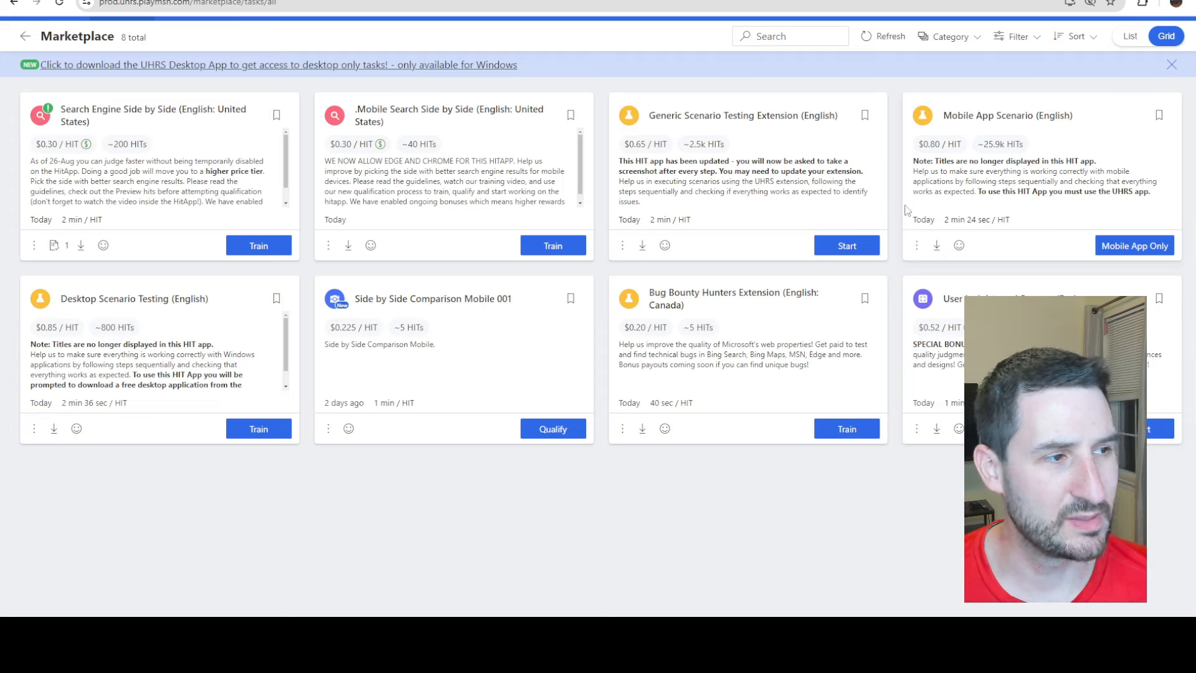
pyautogui.moveTo(727, 186)
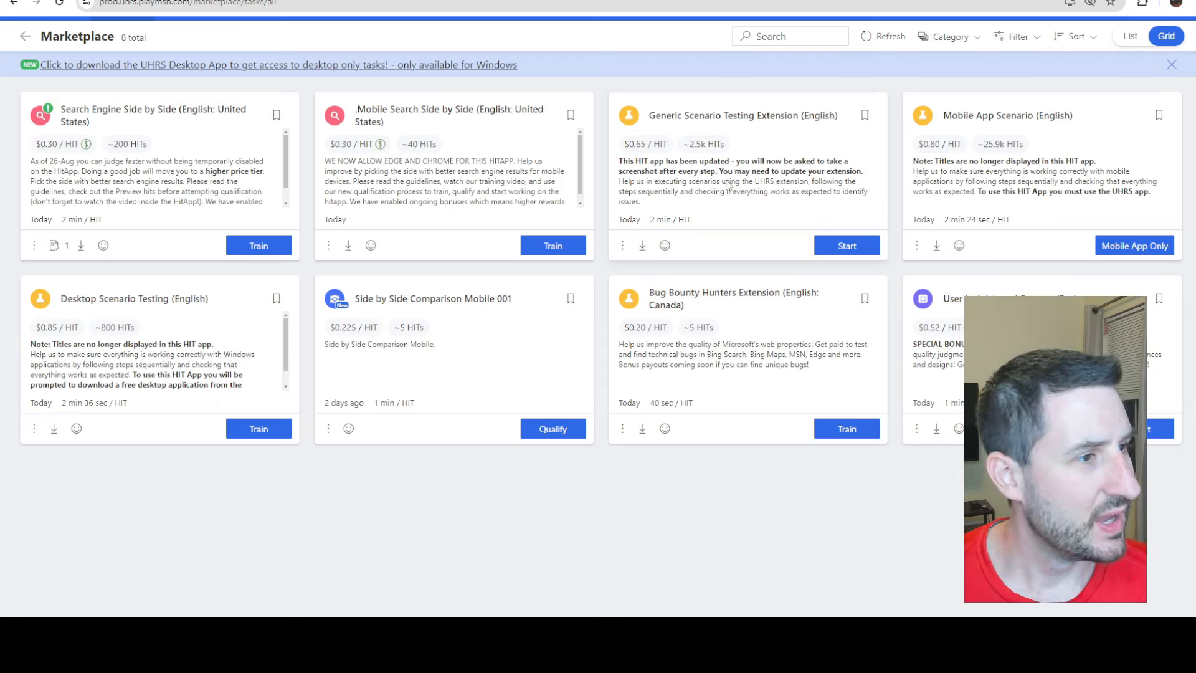
pyautogui.moveTo(639, 154)
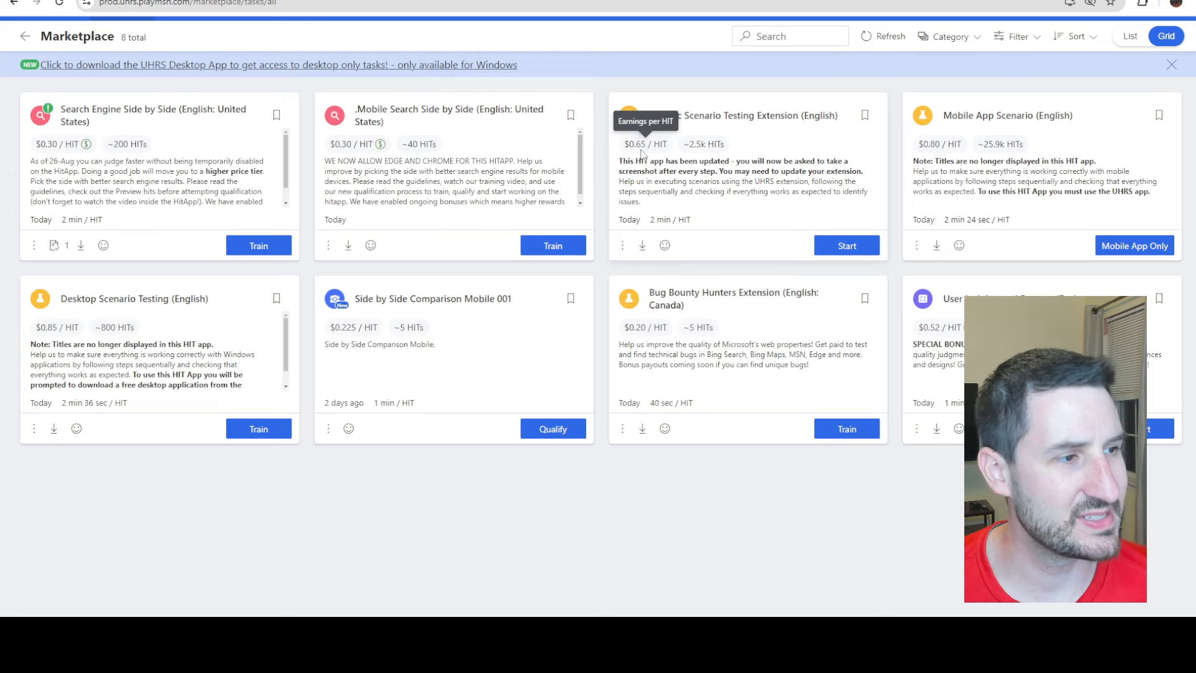
pyautogui.moveTo(689, 237)
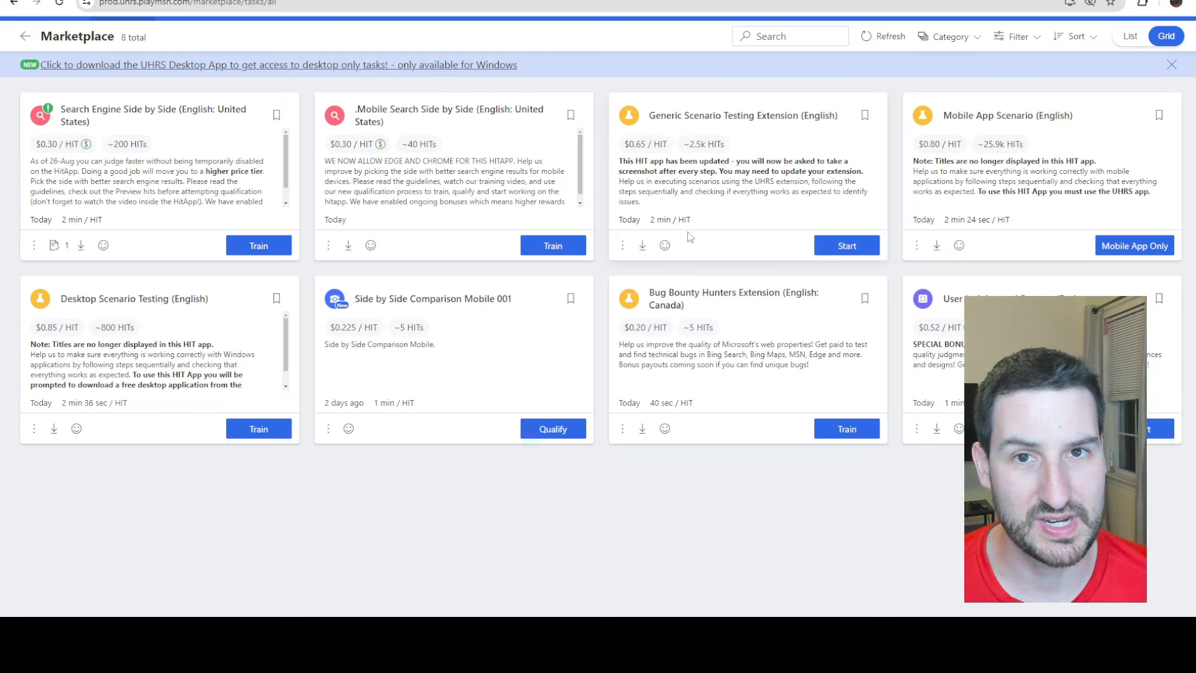
pyautogui.moveTo(739, 262)
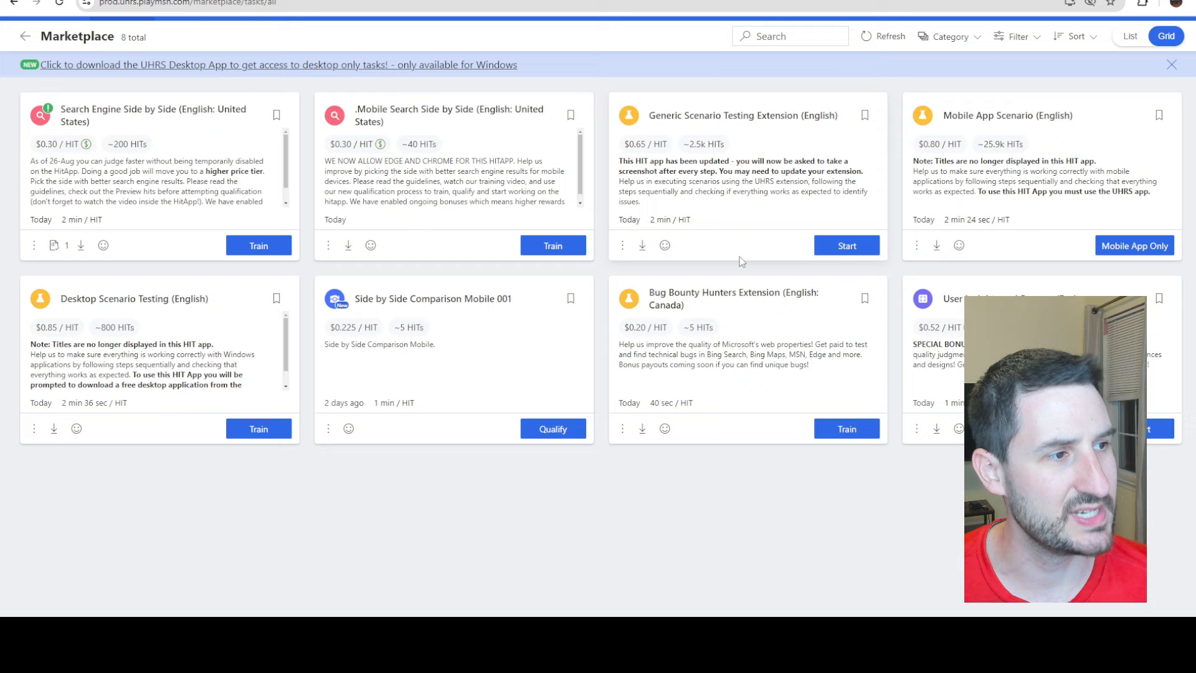
pyautogui.moveTo(700, 156)
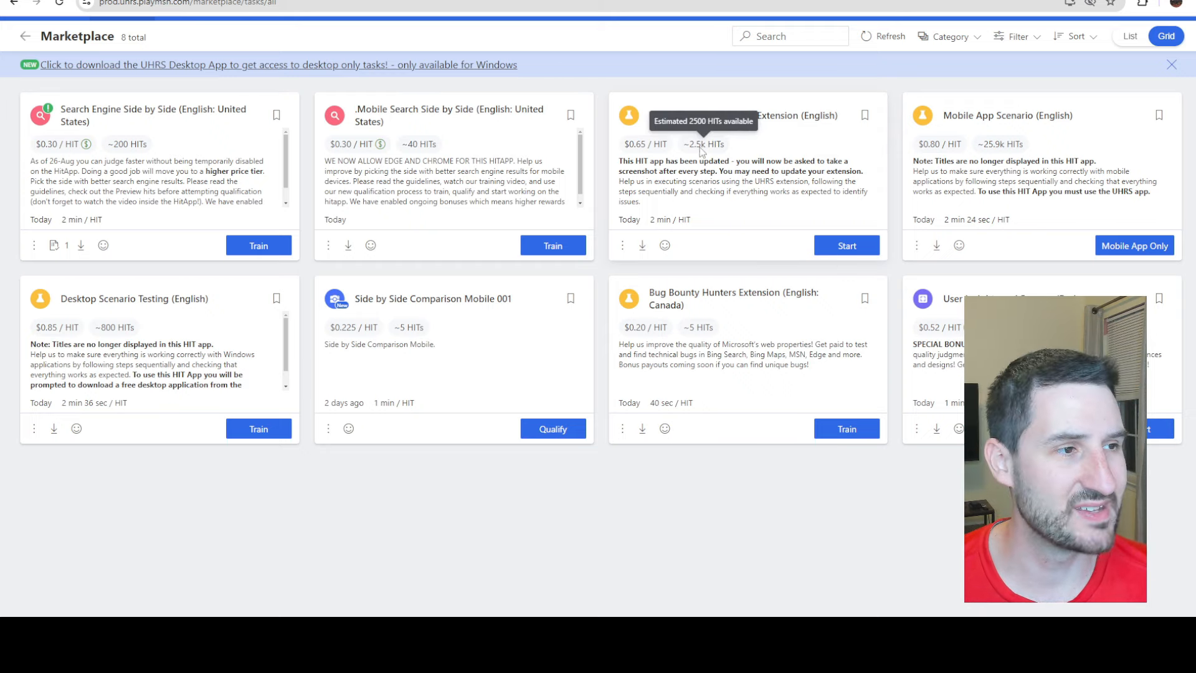
pyautogui.moveTo(638, 89)
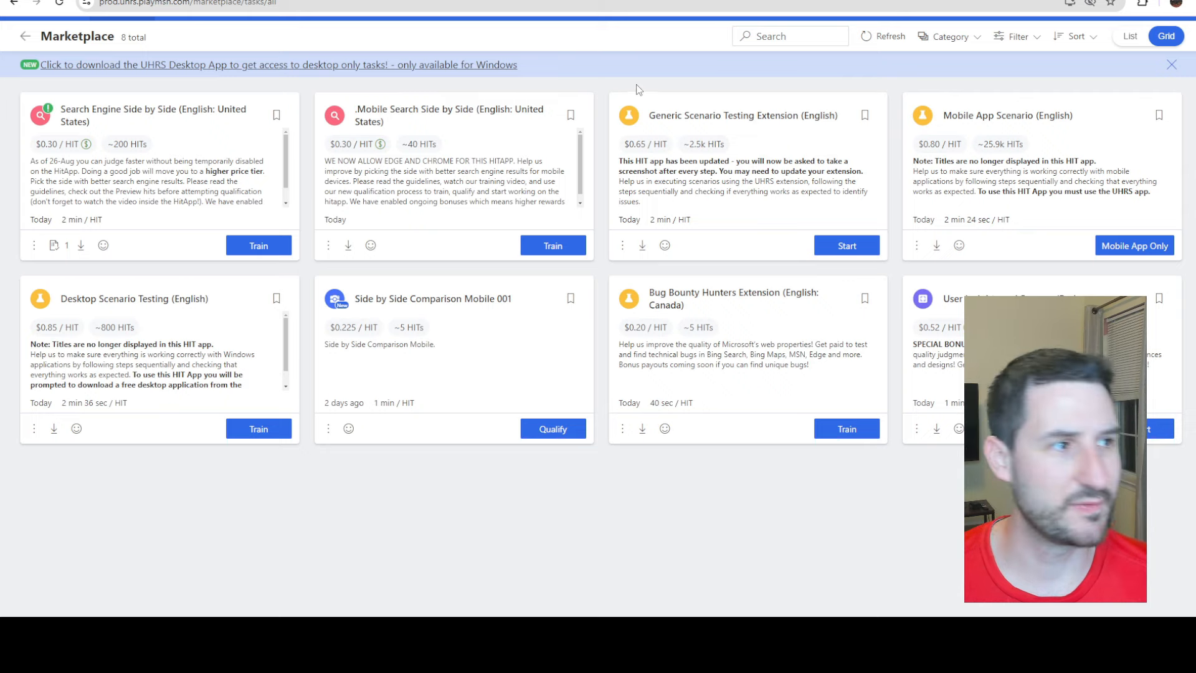
pyautogui.moveTo(662, 80)
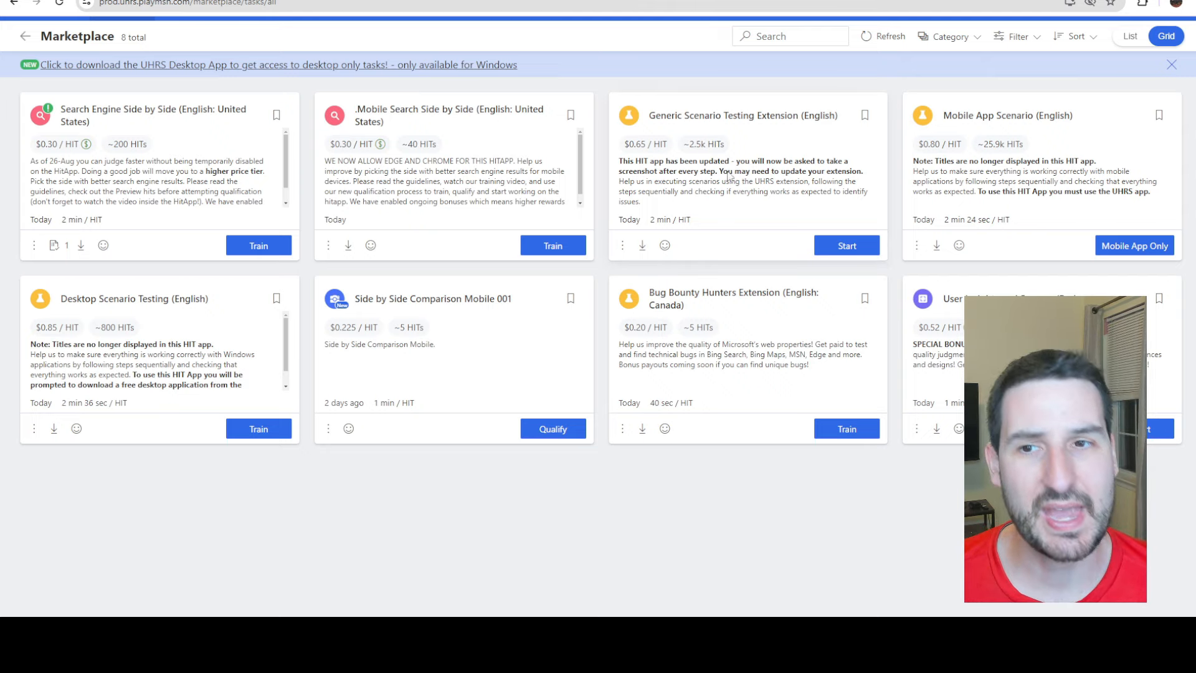
pyautogui.moveTo(716, 221)
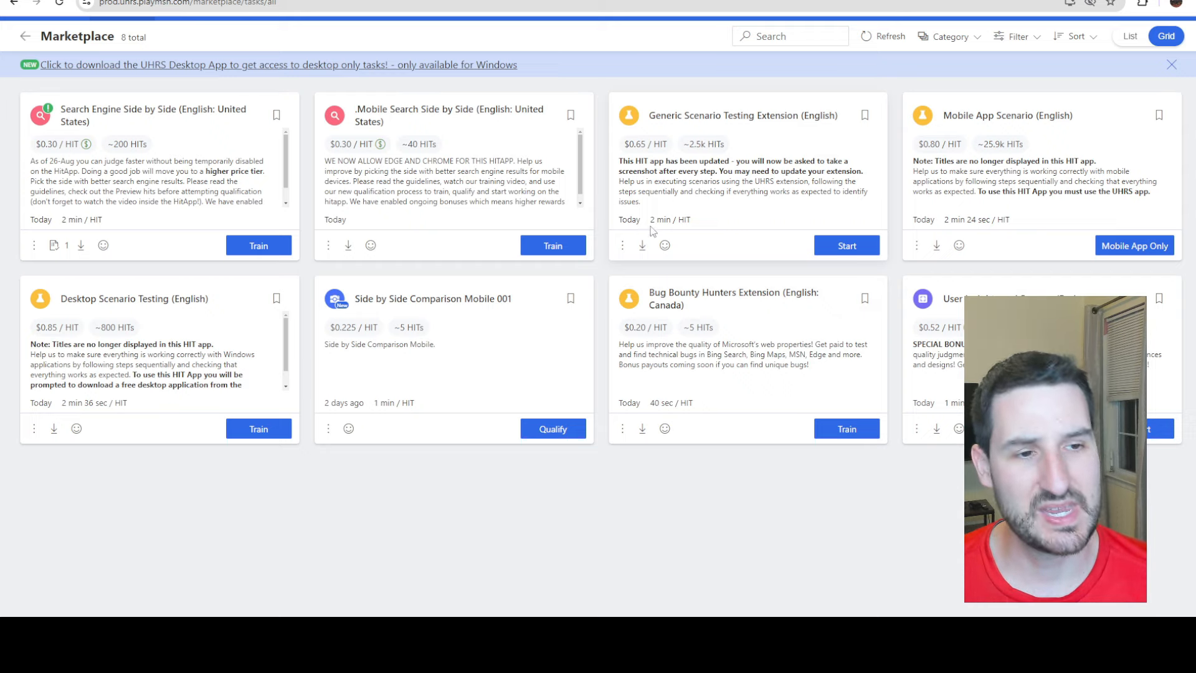
pyautogui.moveTo(756, 266)
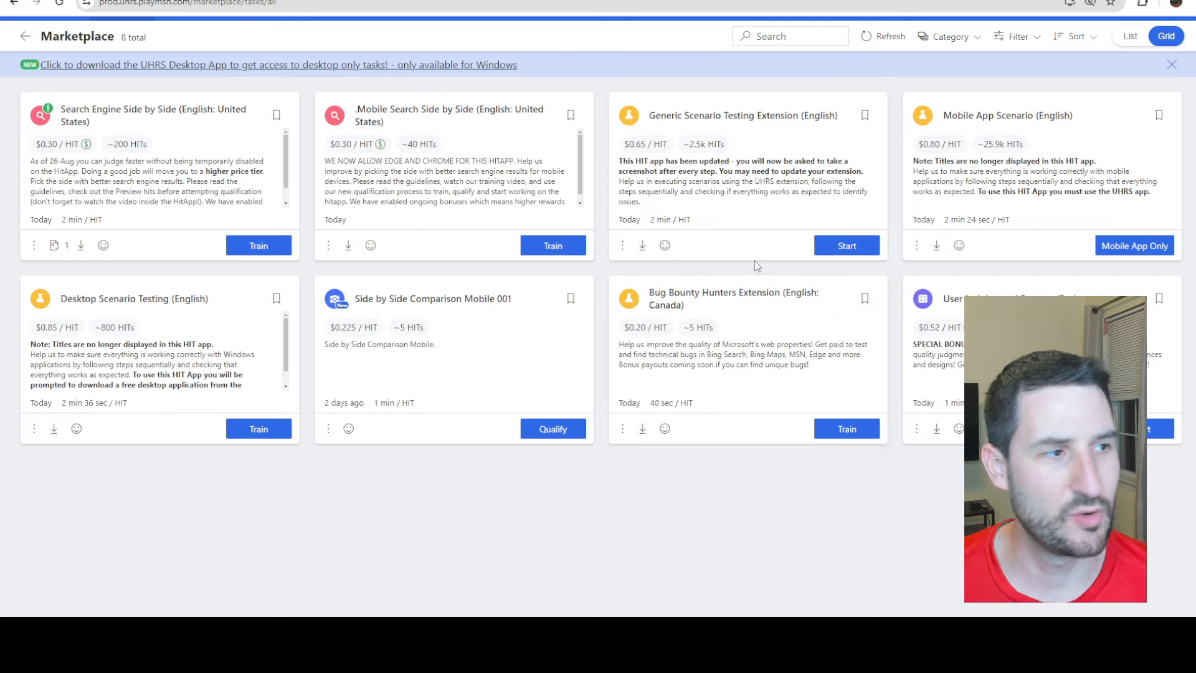
pyautogui.moveTo(734, 289)
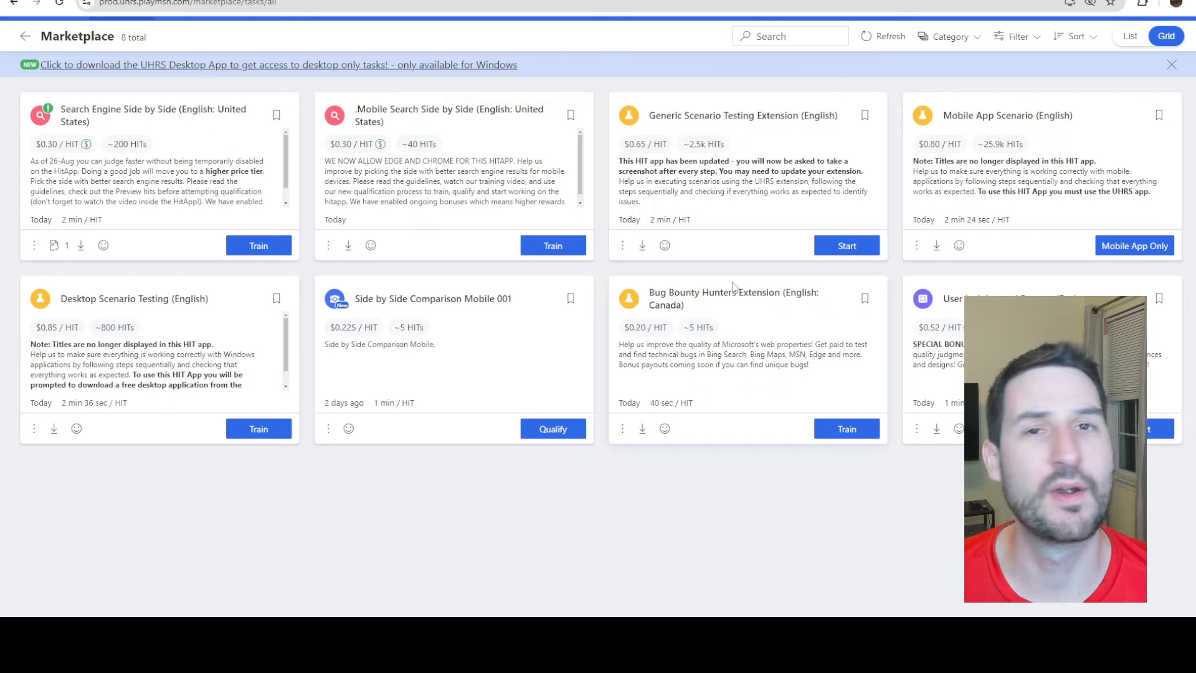
pyautogui.moveTo(700, 273)
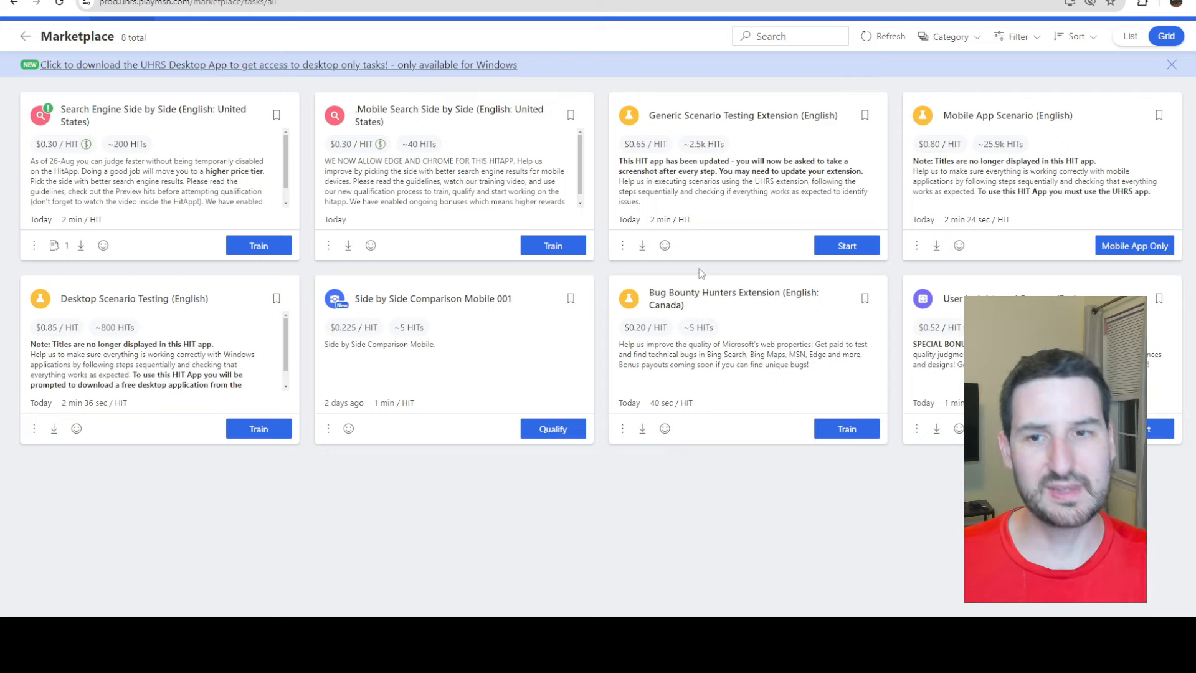